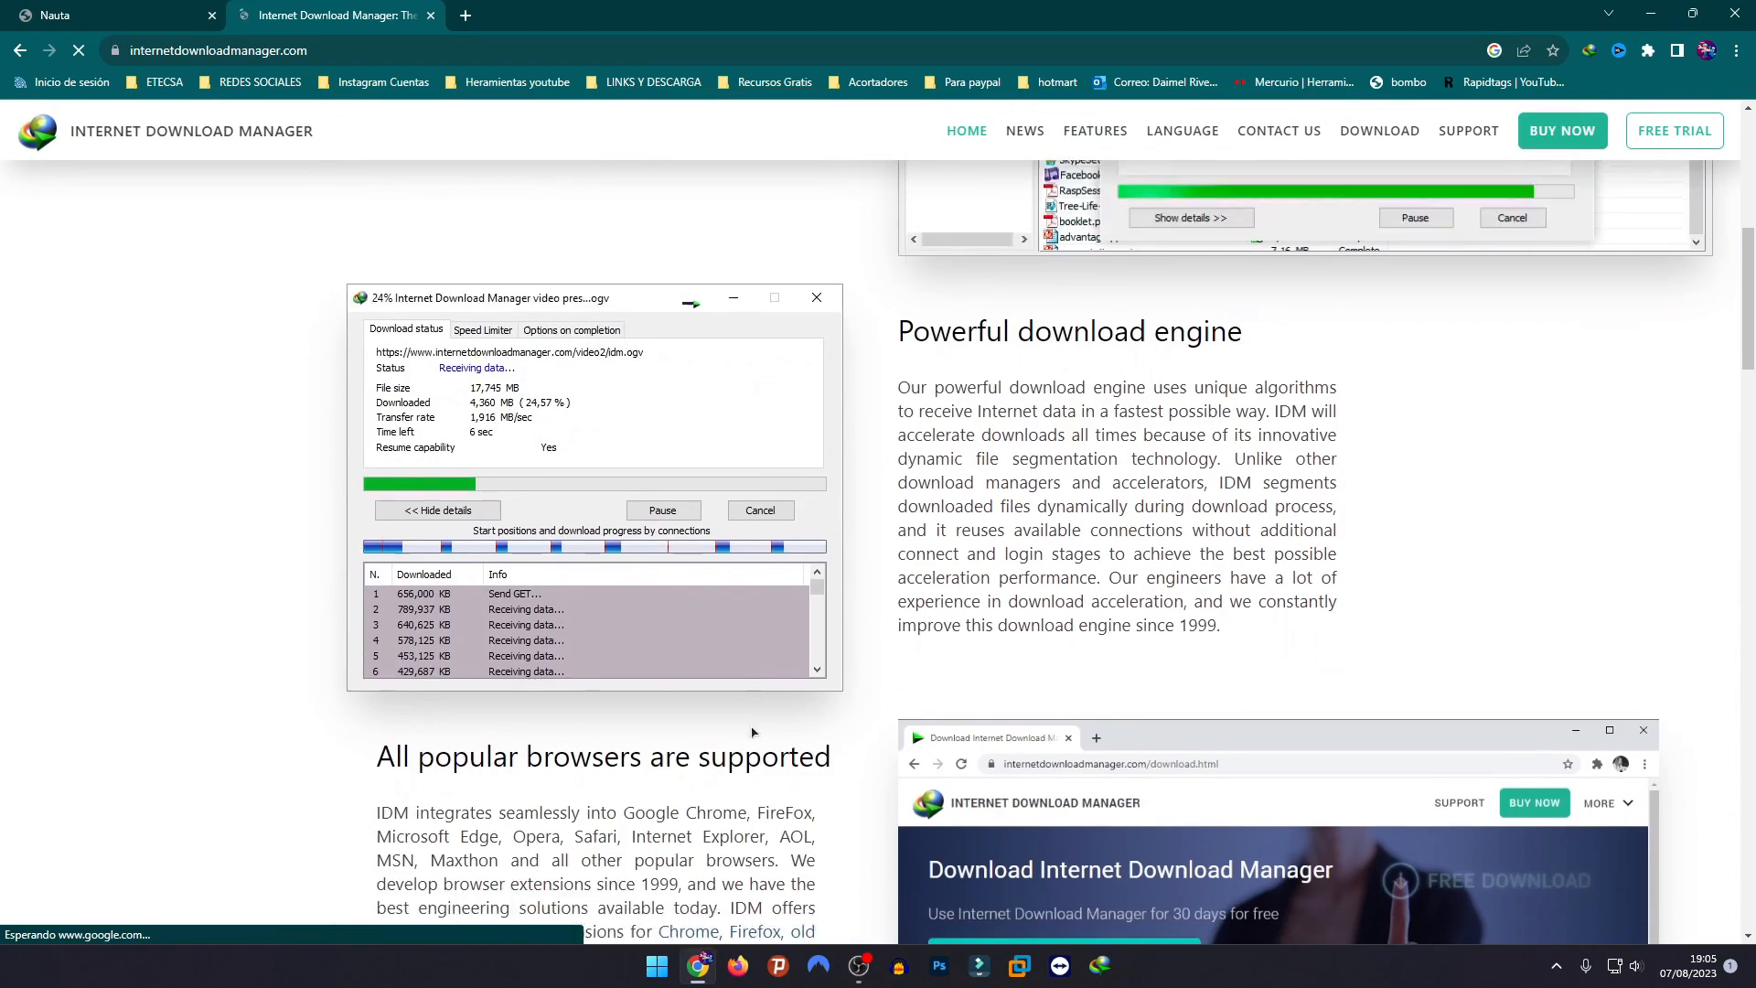
# Step: Launch the idman installer from its context menu and dismiss the 'IDM is running' notice
pyautogui.scroll(-3)
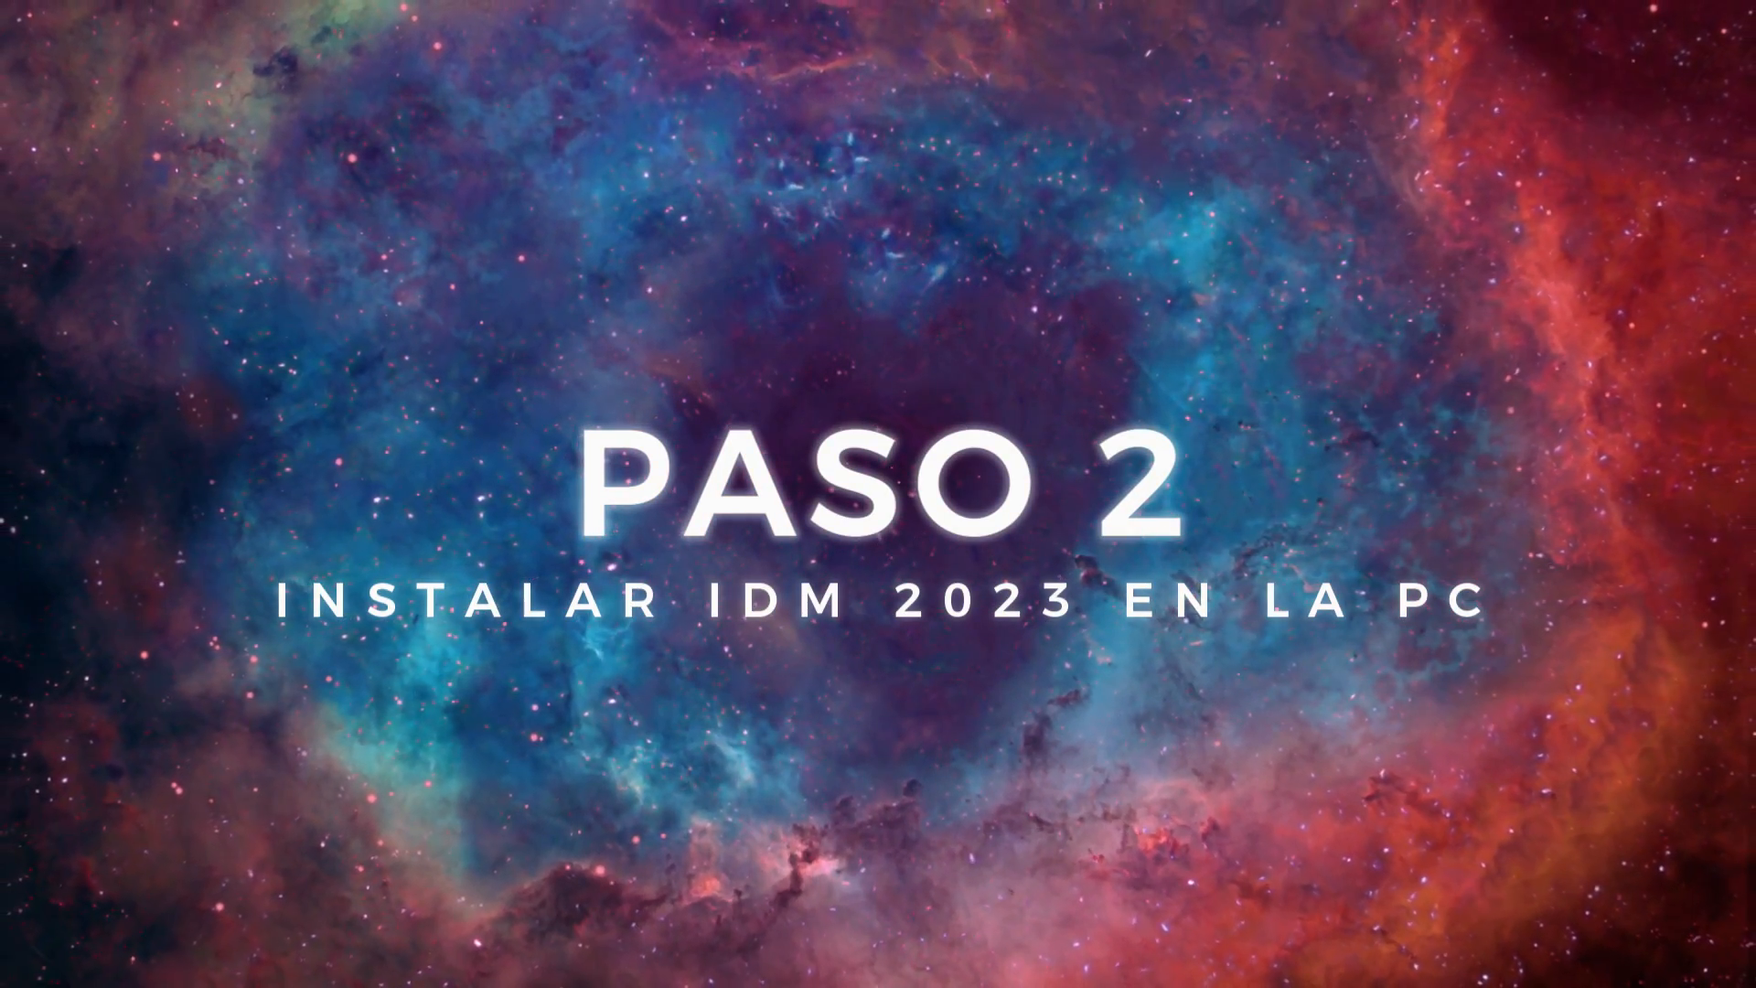
pyautogui.rightClick(835, 37)
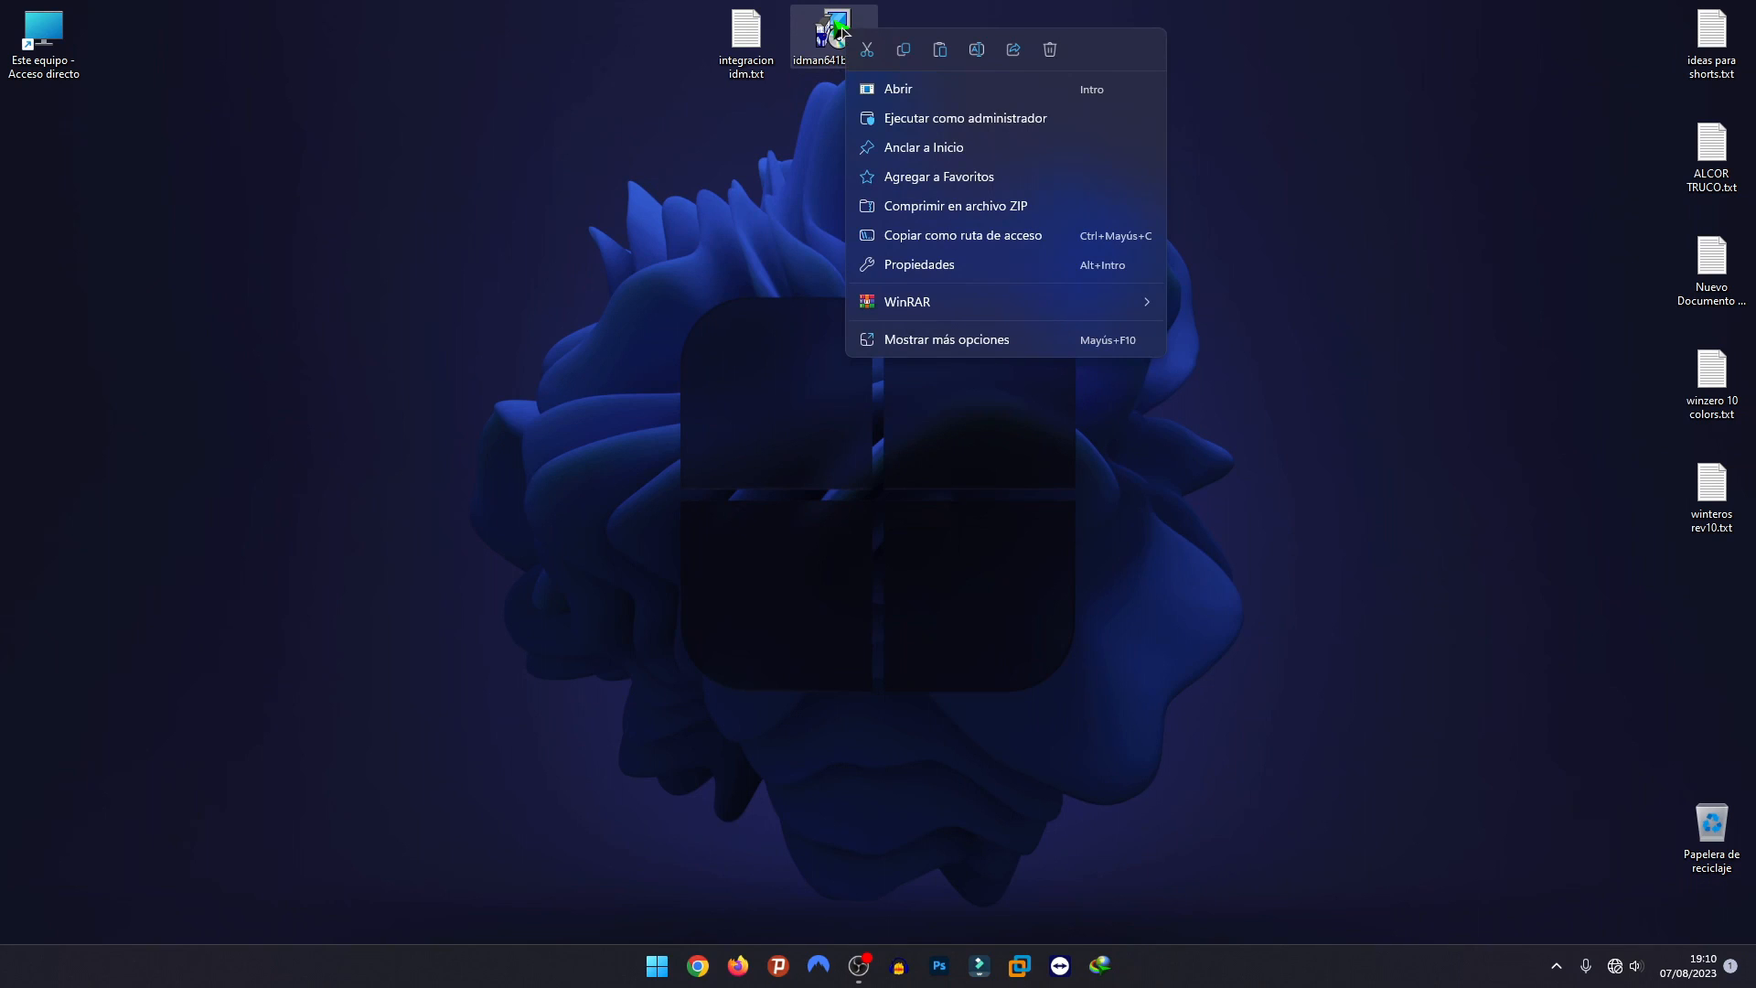
pyautogui.click(896, 88)
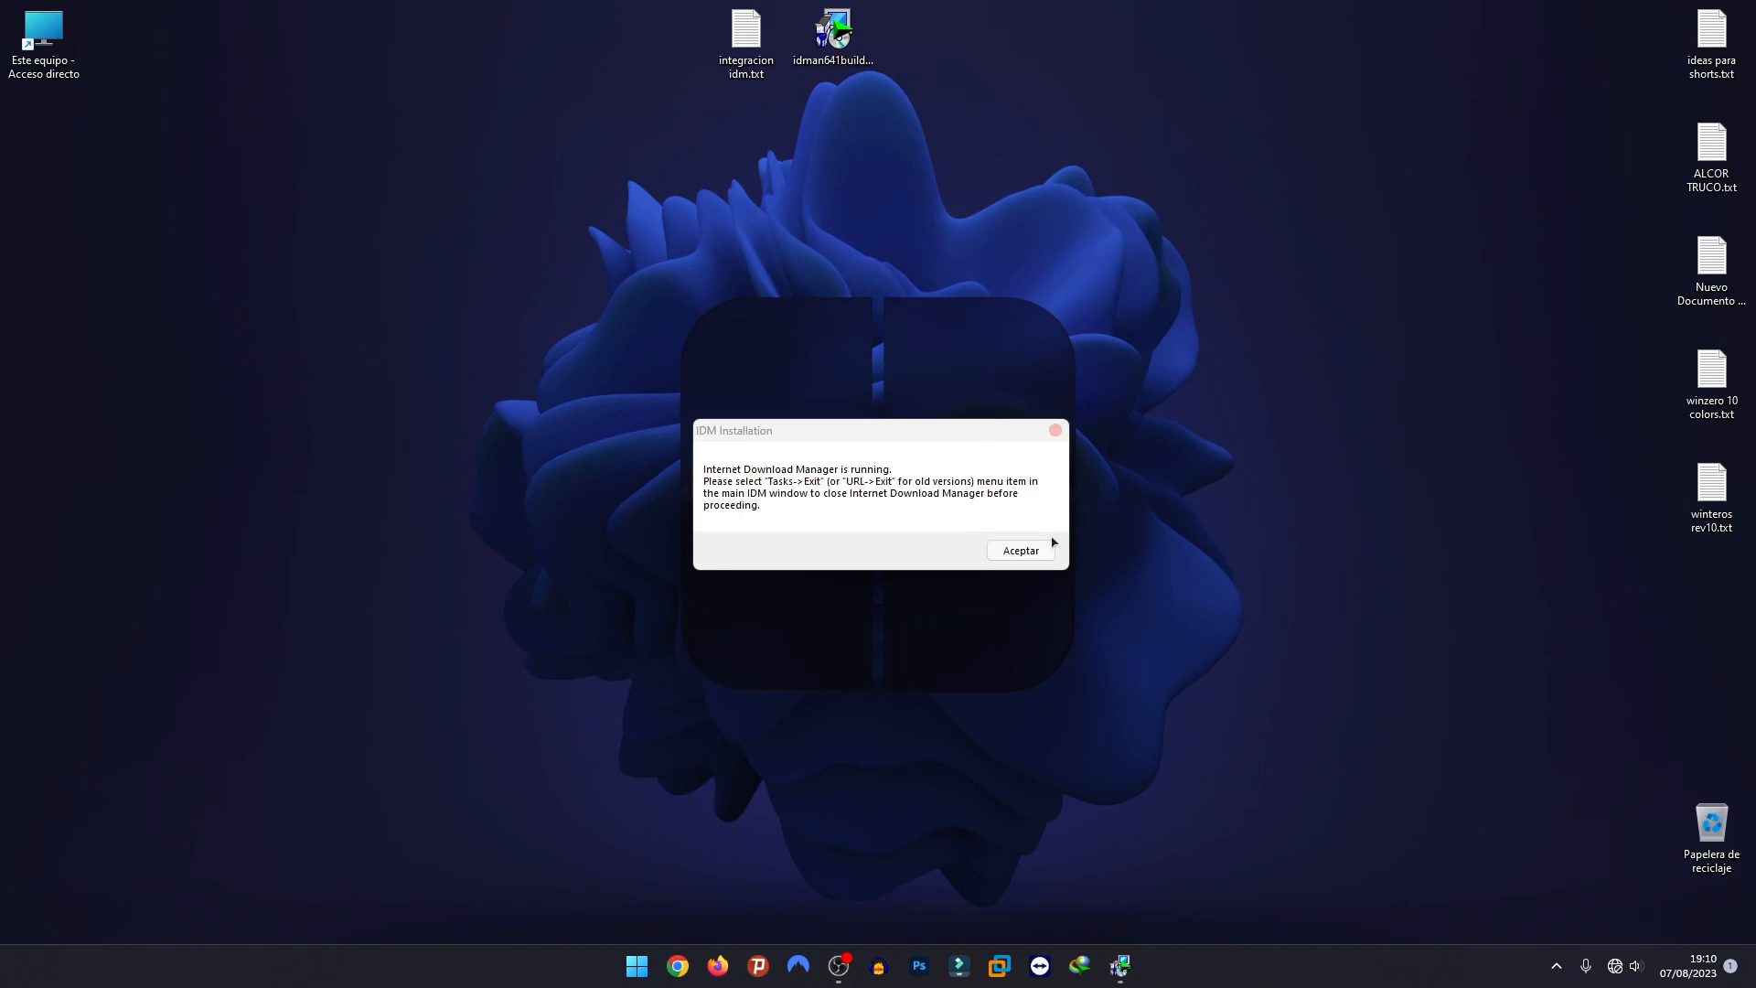
pyautogui.click(1020, 551)
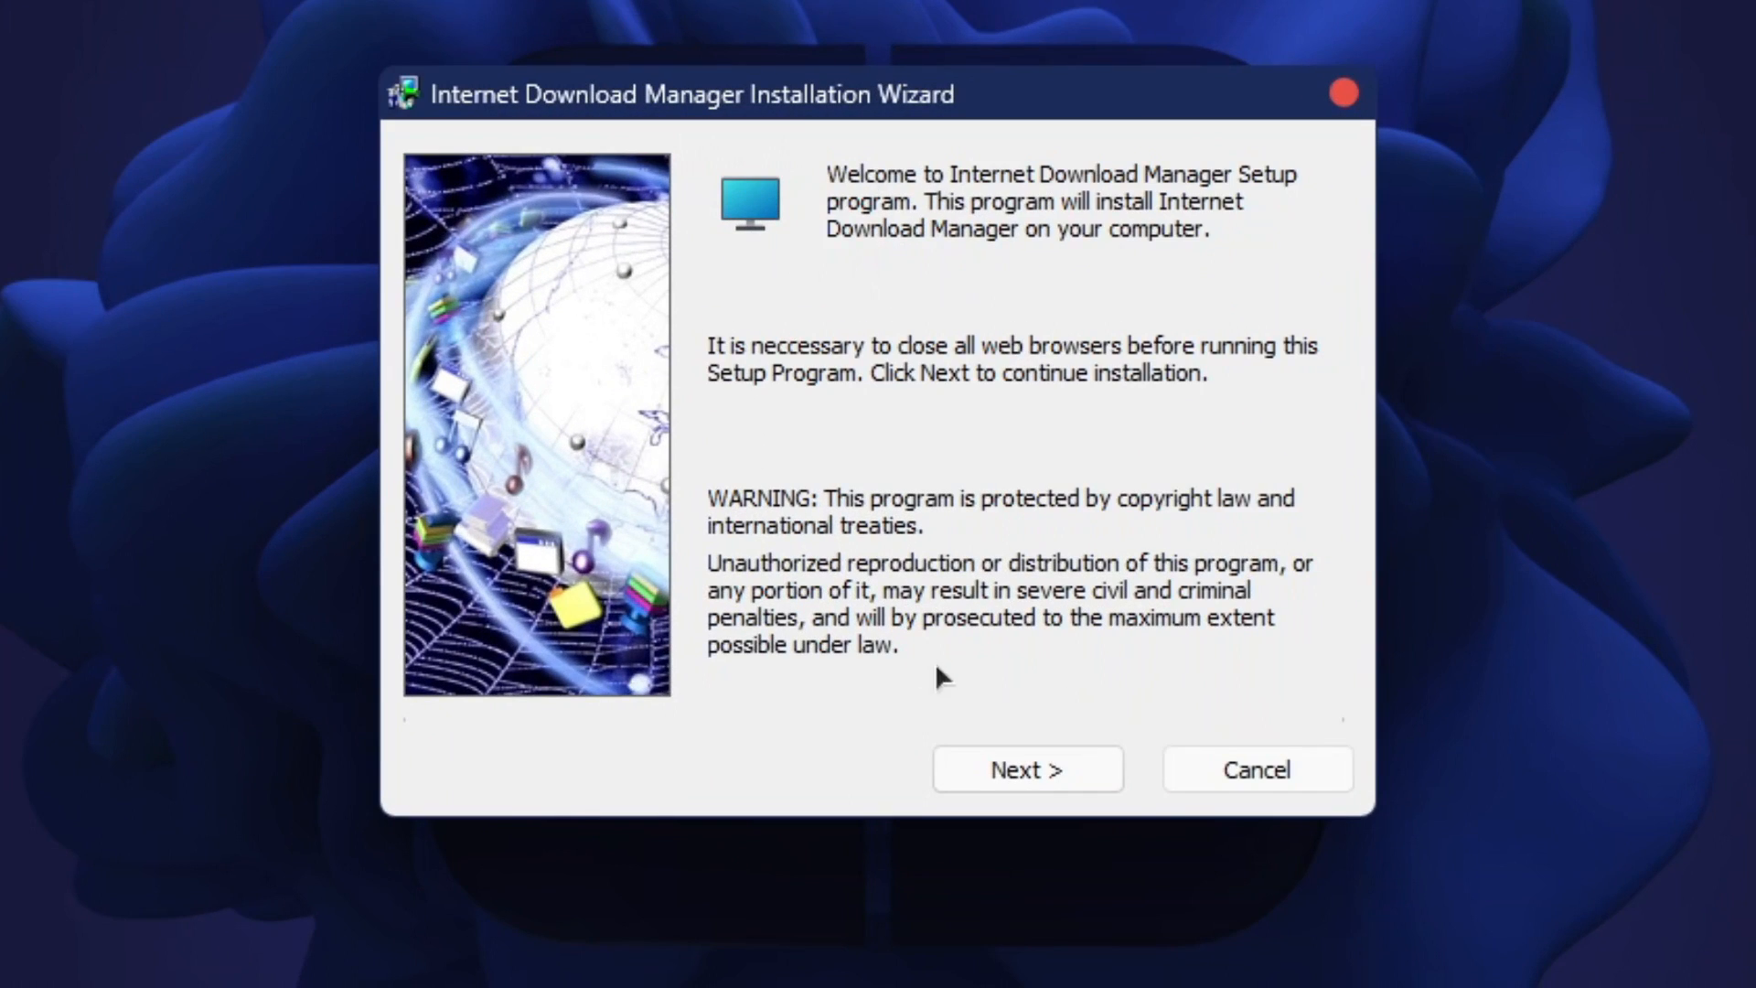
# Step: Accept the license terms and proceed through the wizard to install Internet Download Manager
pyautogui.click(1026, 768)
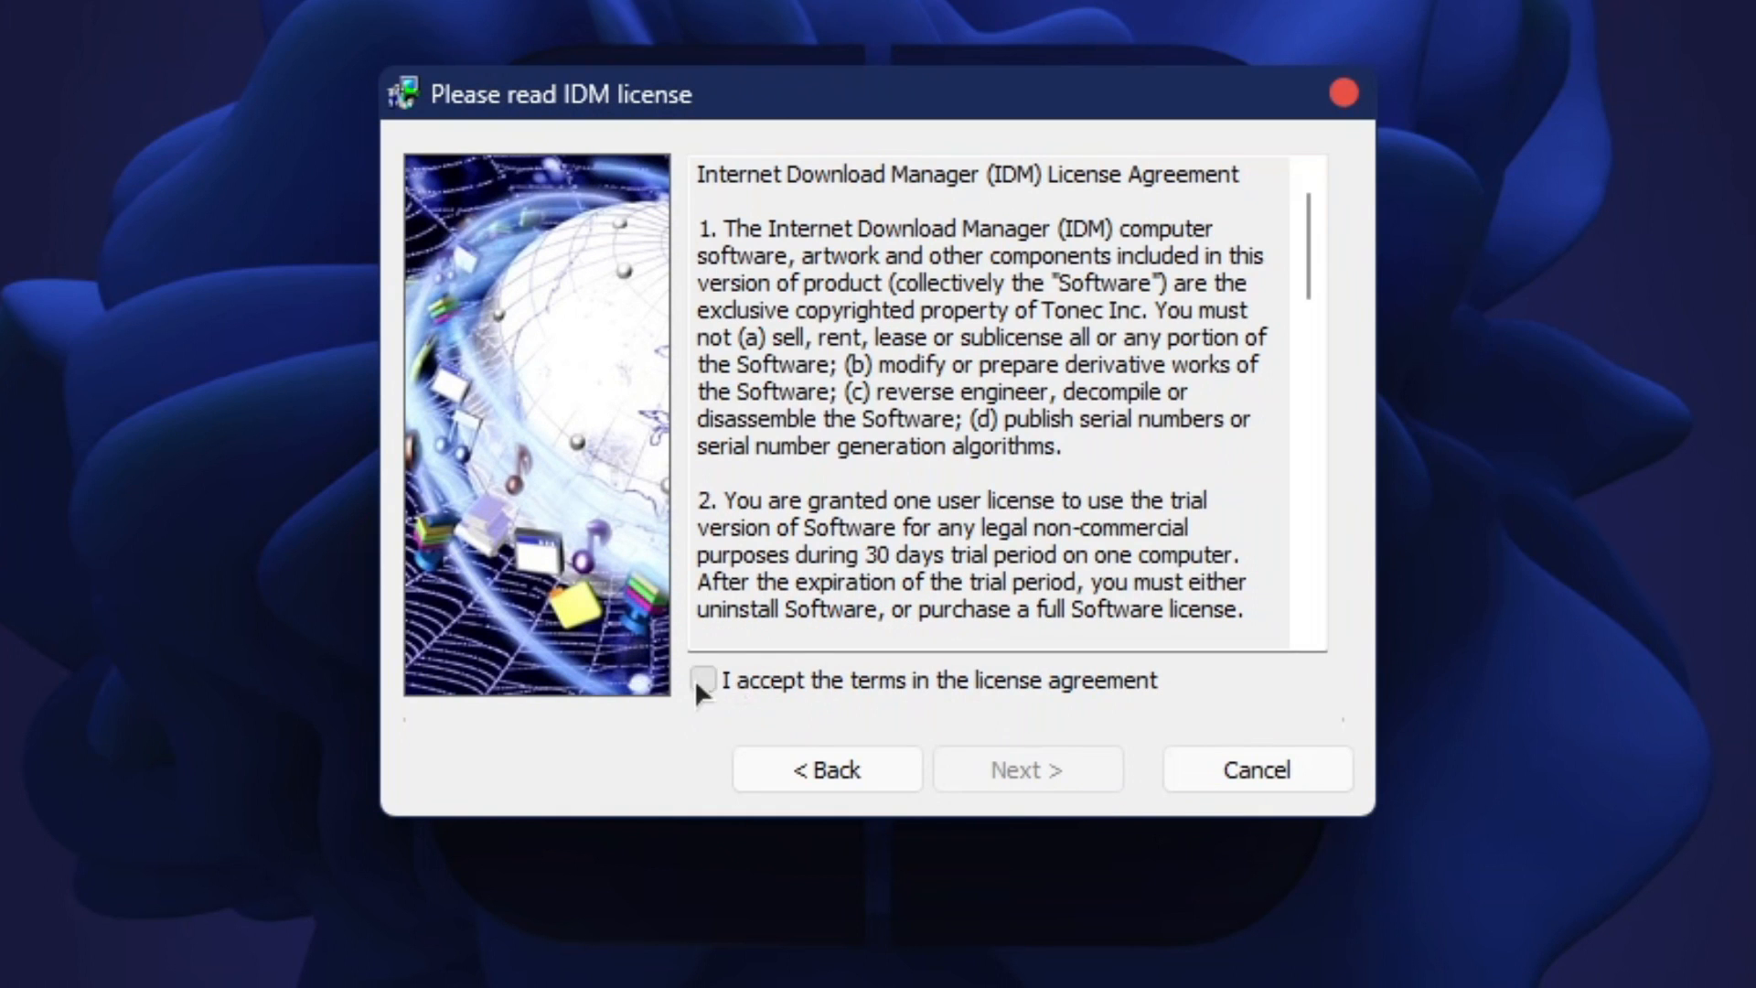
pyautogui.click(1026, 771)
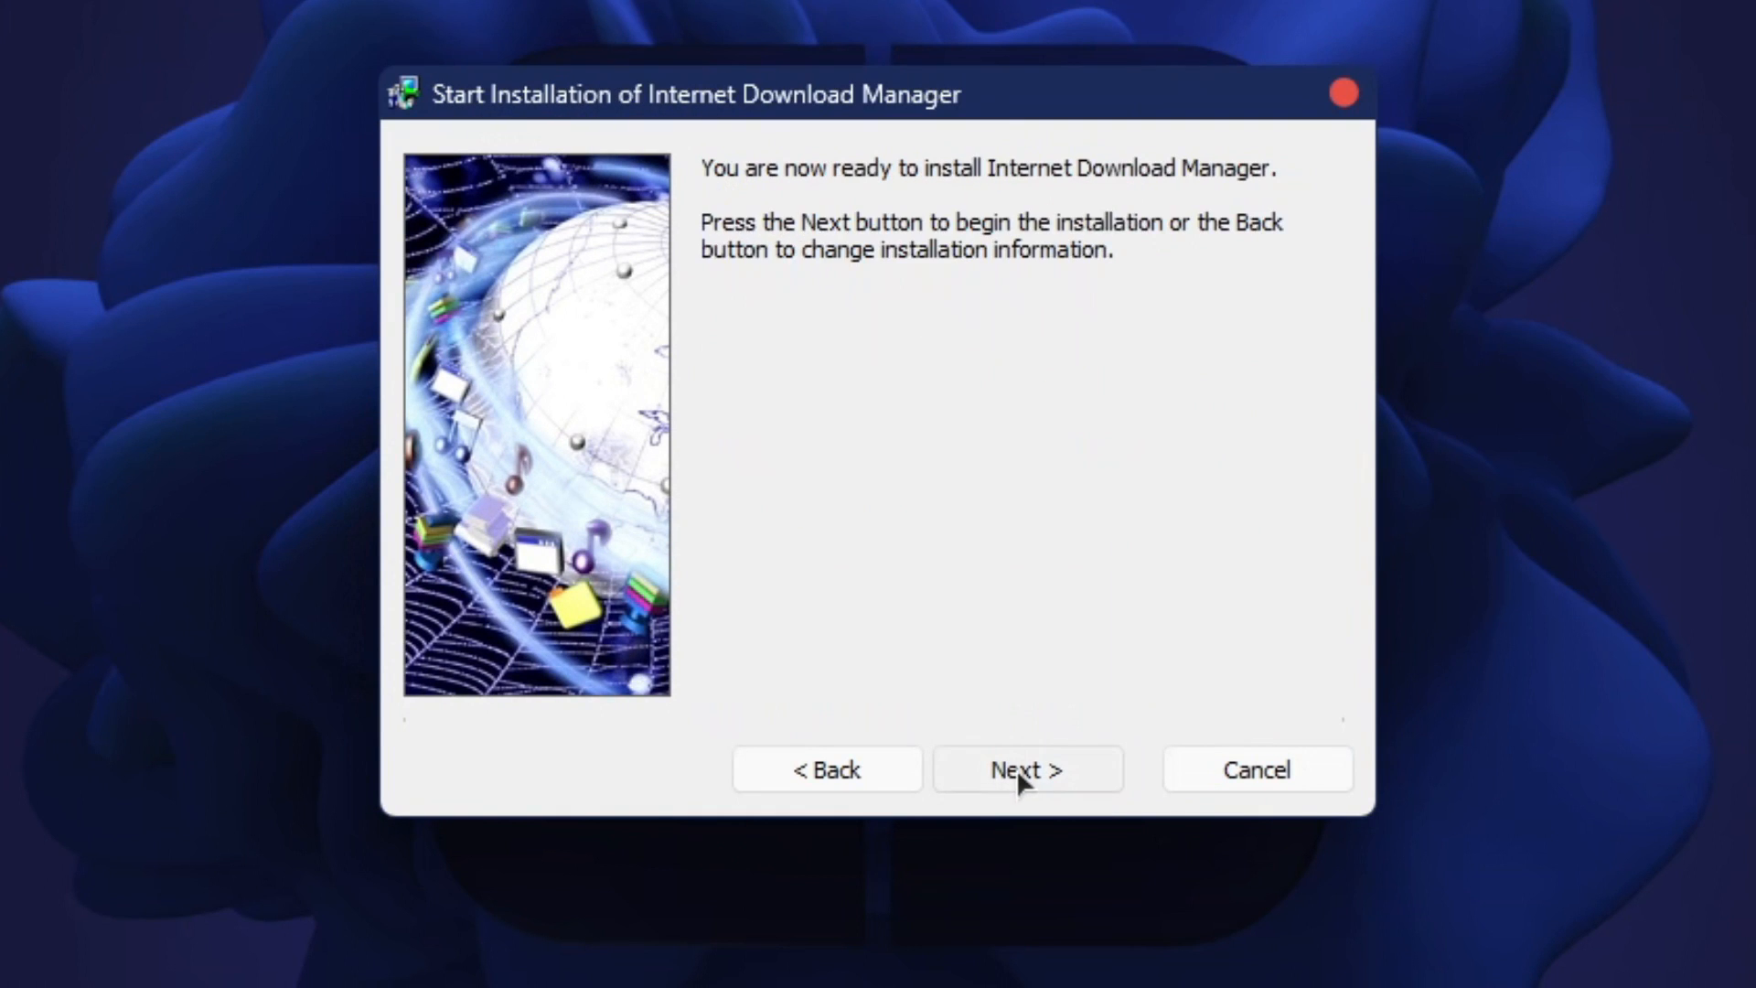
pyautogui.click(1025, 768)
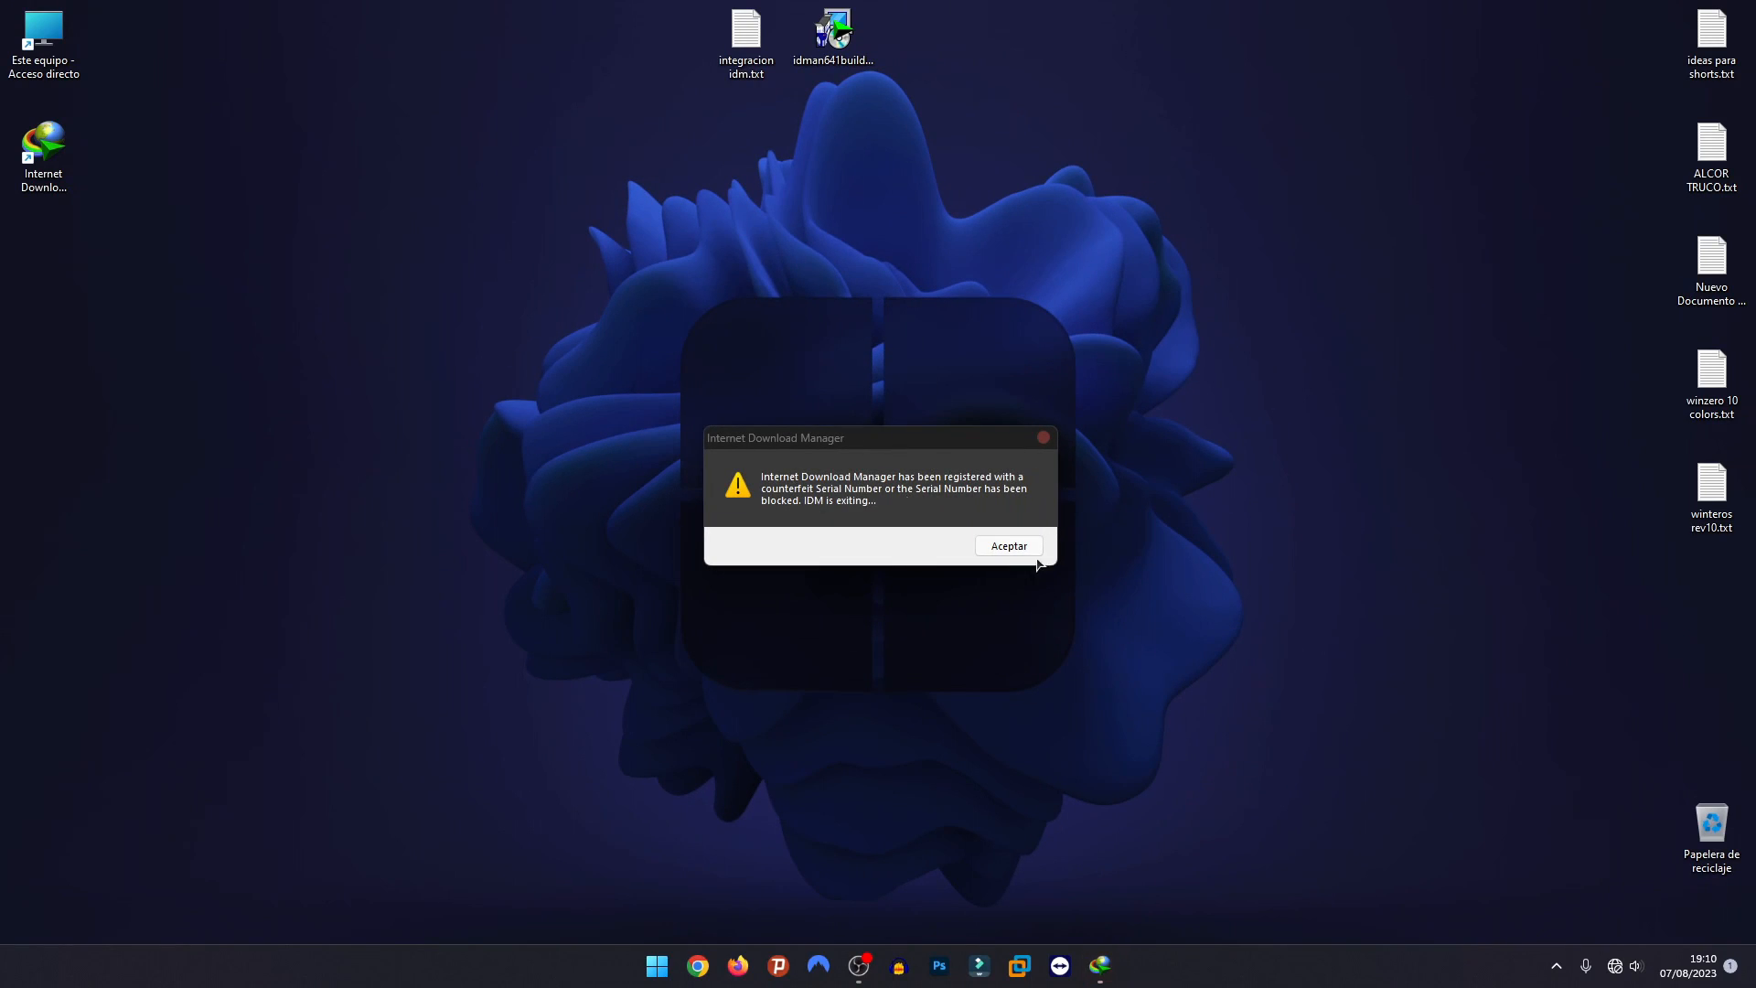
# Step: Acknowledge the counterfeit serial-number warning with Aceptar
pyautogui.click(1007, 545)
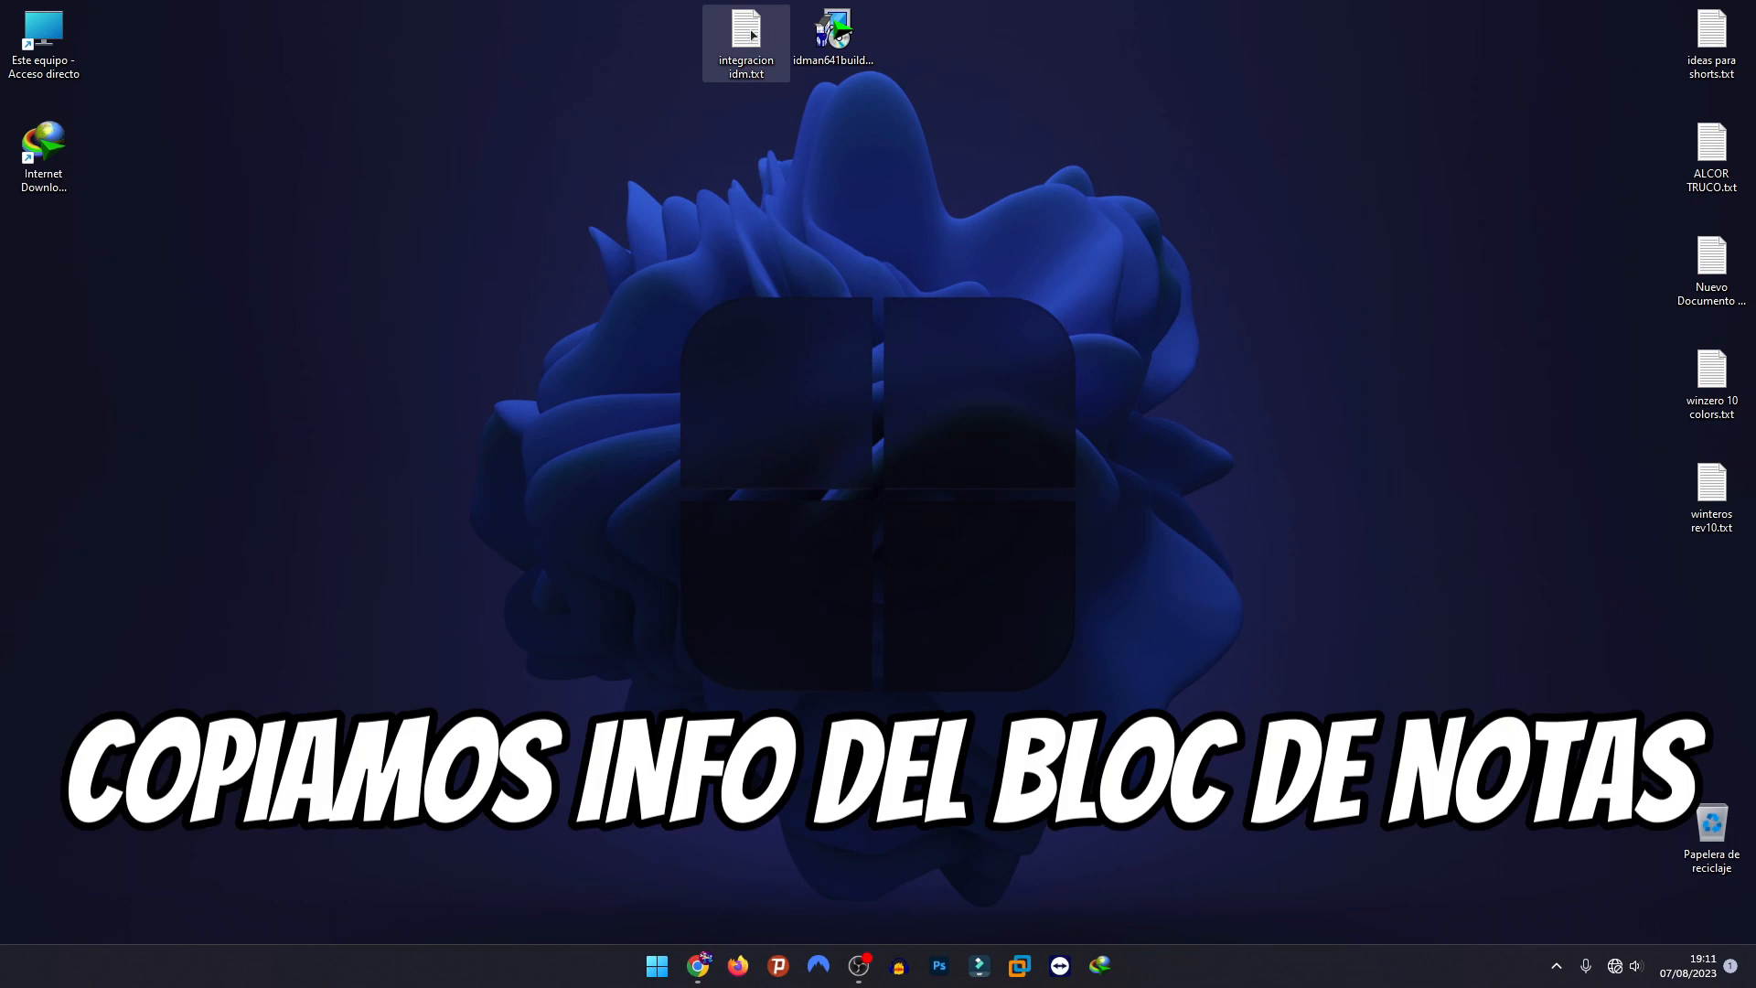
# Step: Open integracion idm.txt to reach the Chrome Web Store link, then minimize the Chrome window
pyautogui.doubleClick(747, 33)
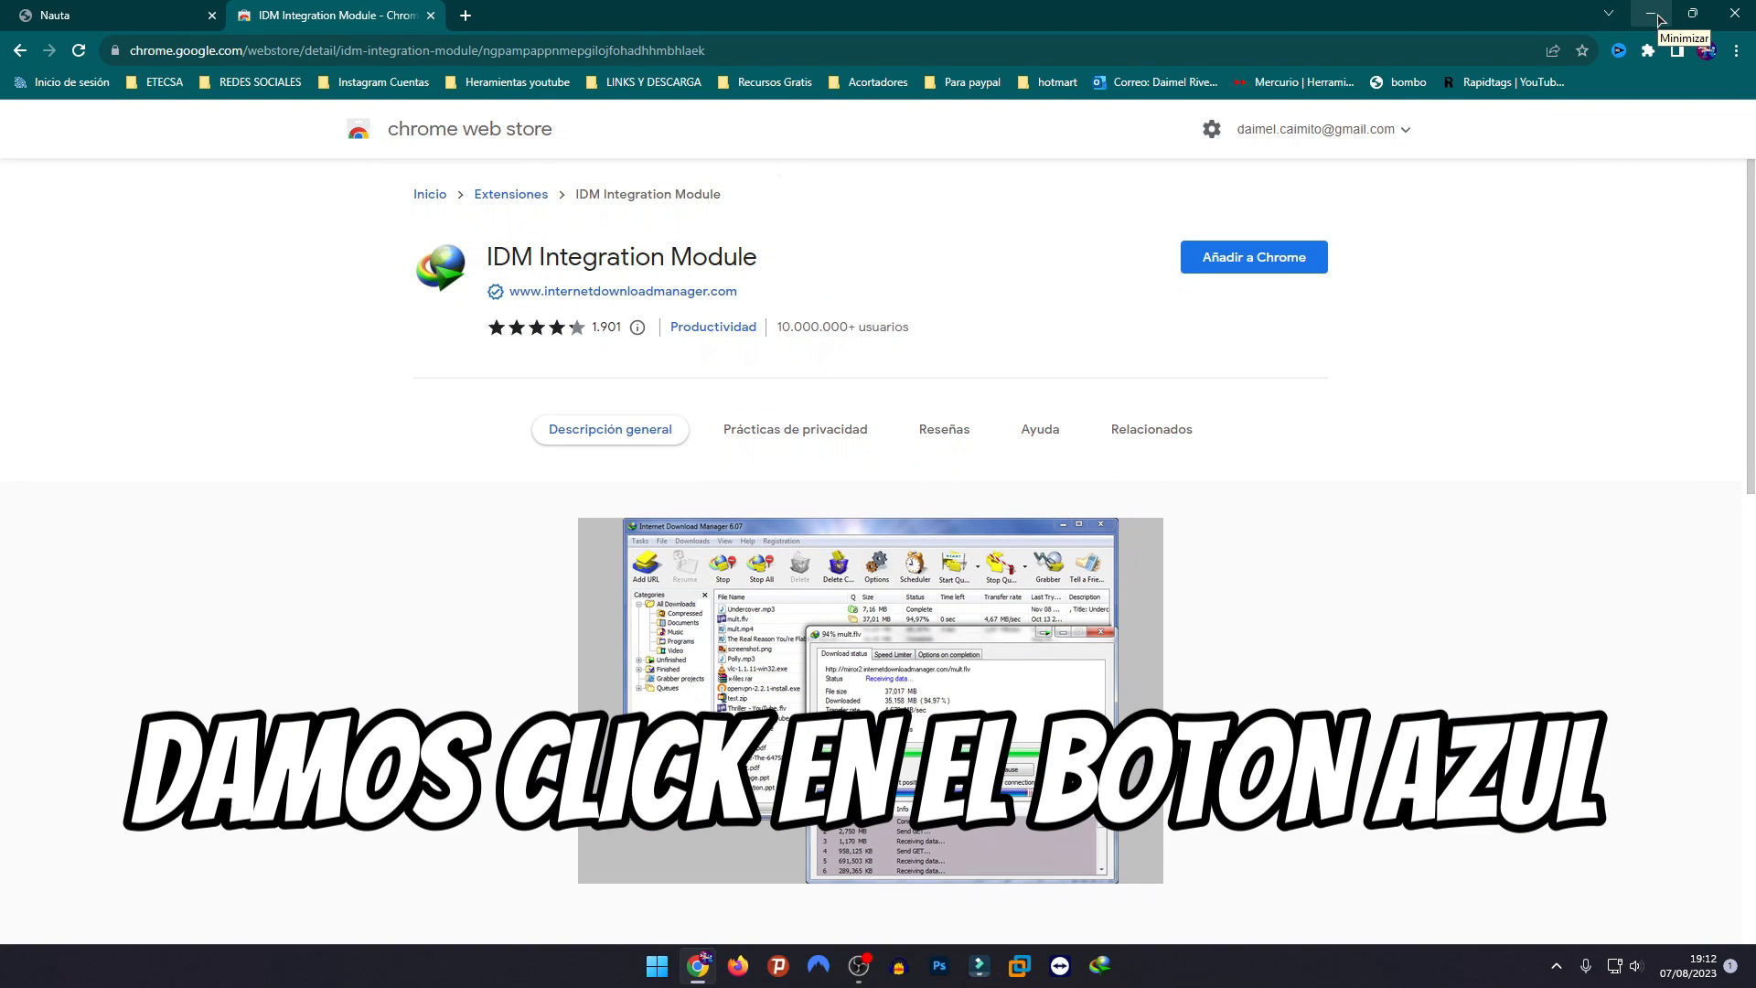
pyautogui.click(1652, 14)
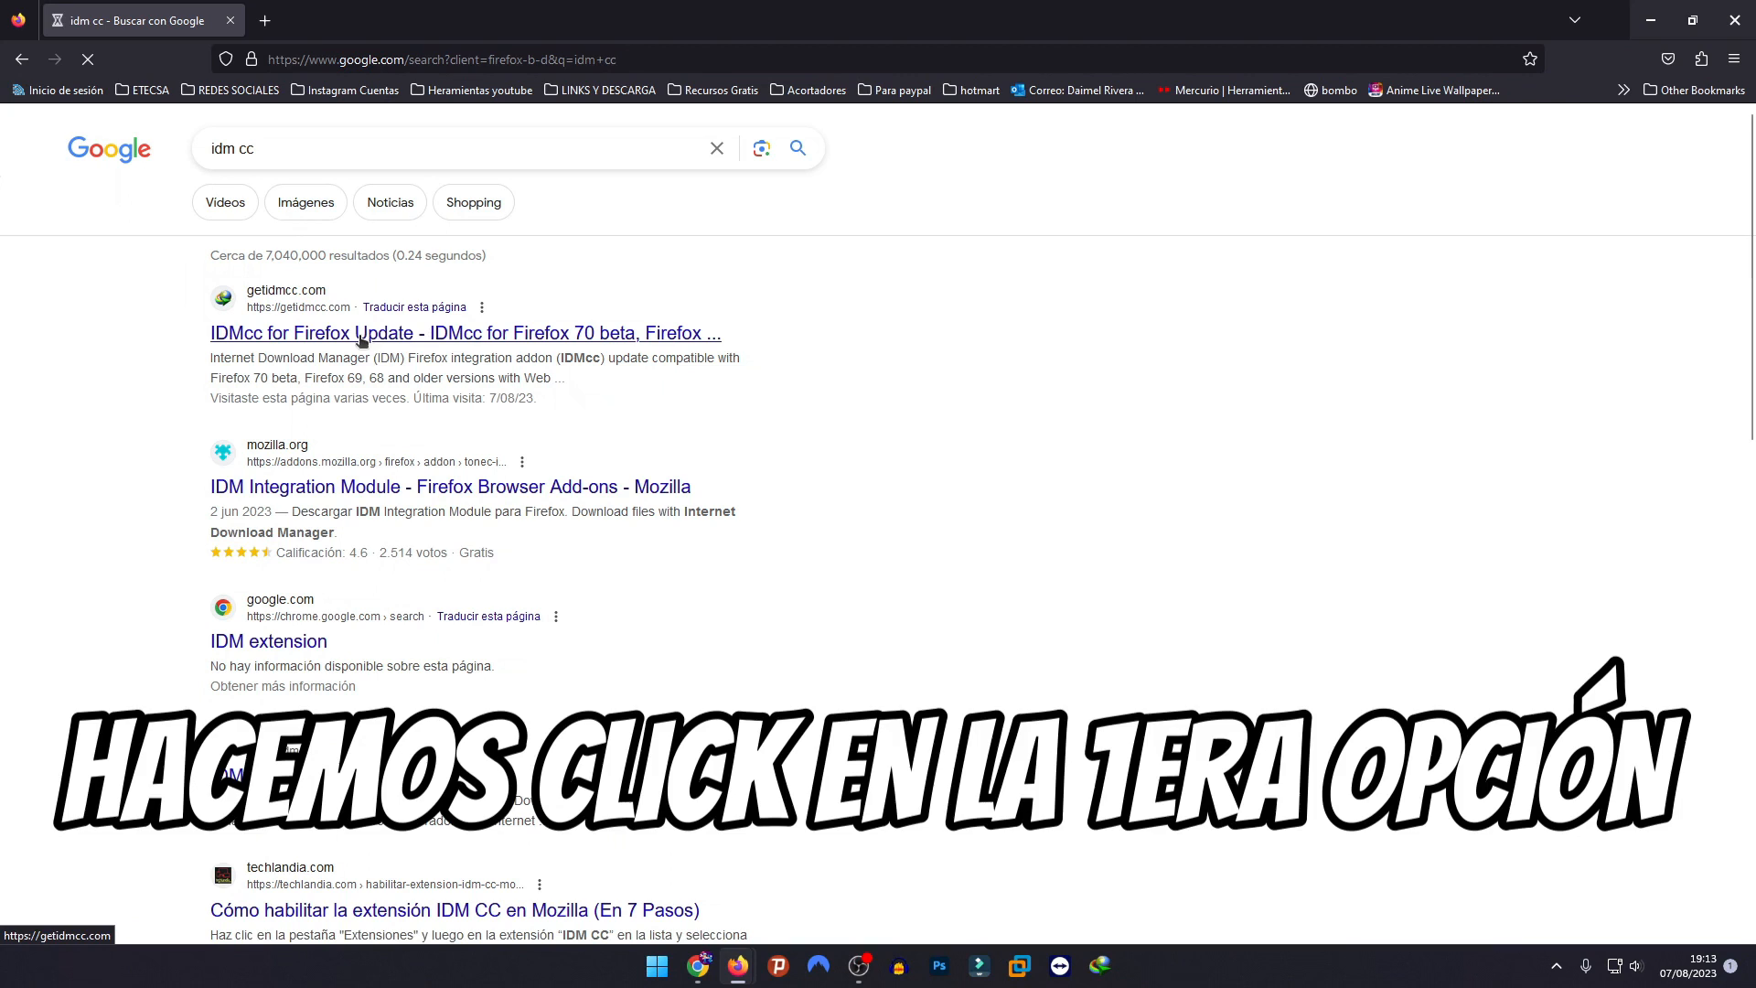
# Step: Open the 'IDMcc for Firefox Update' result on getidmcc.com from the Google results
pyautogui.click(464, 333)
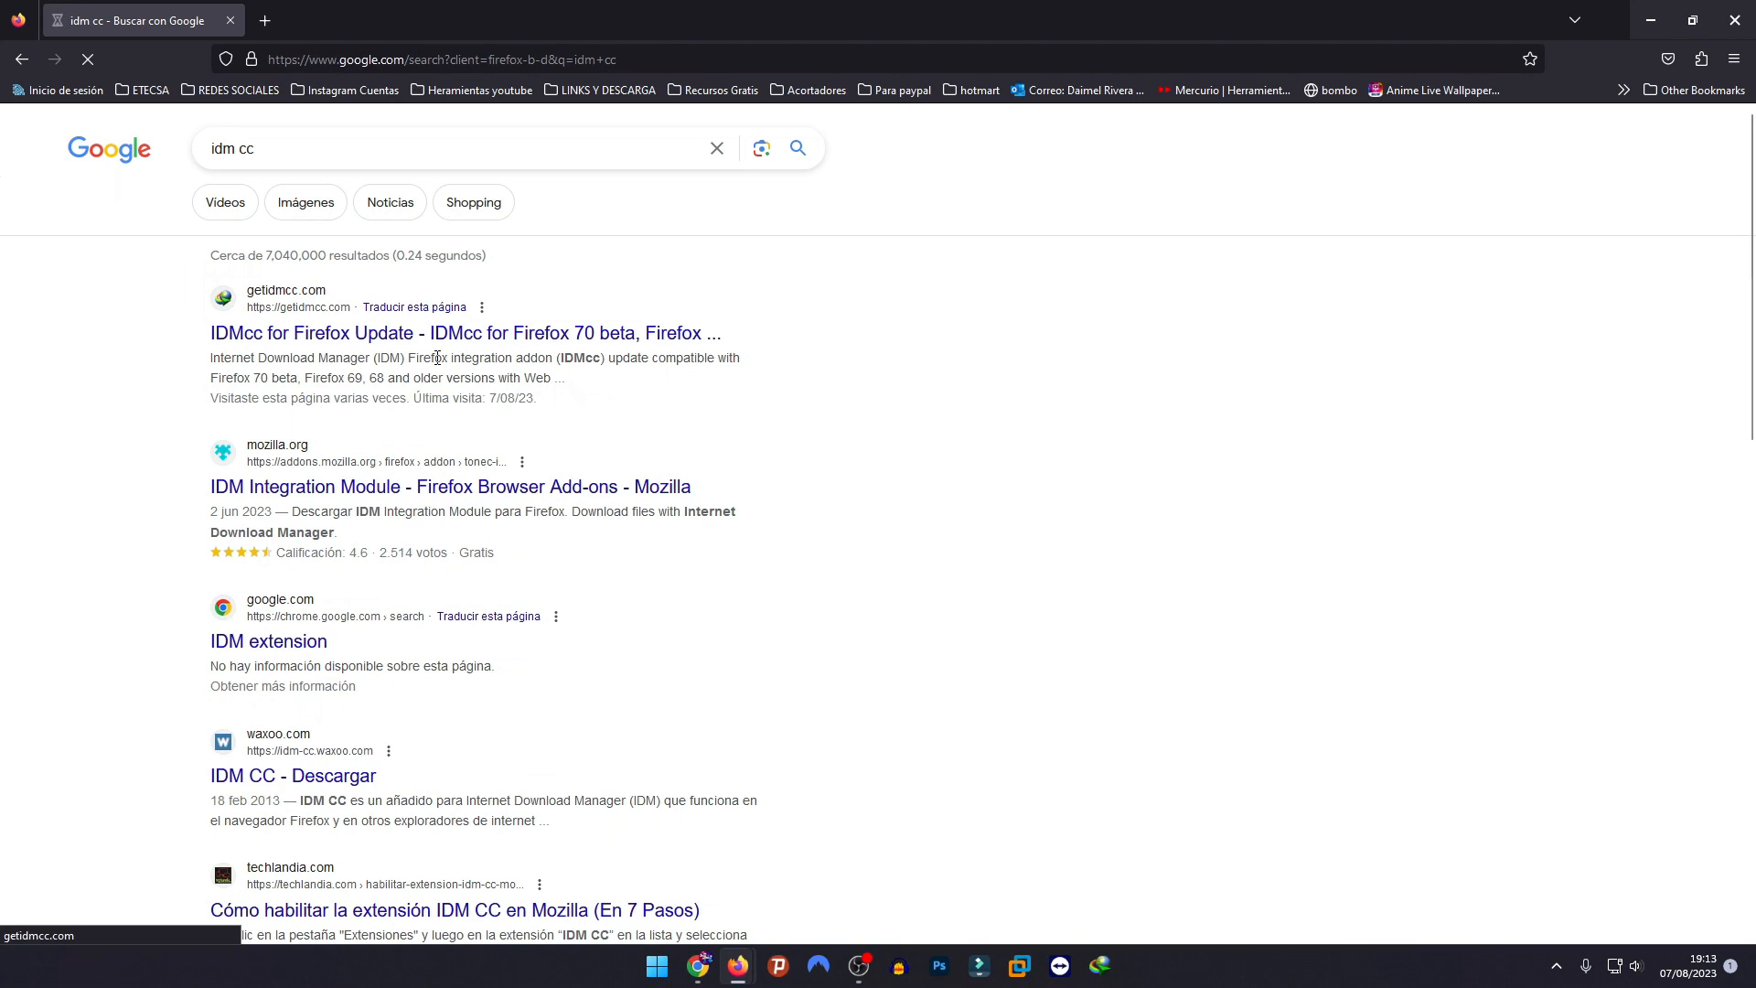
pyautogui.click(467, 333)
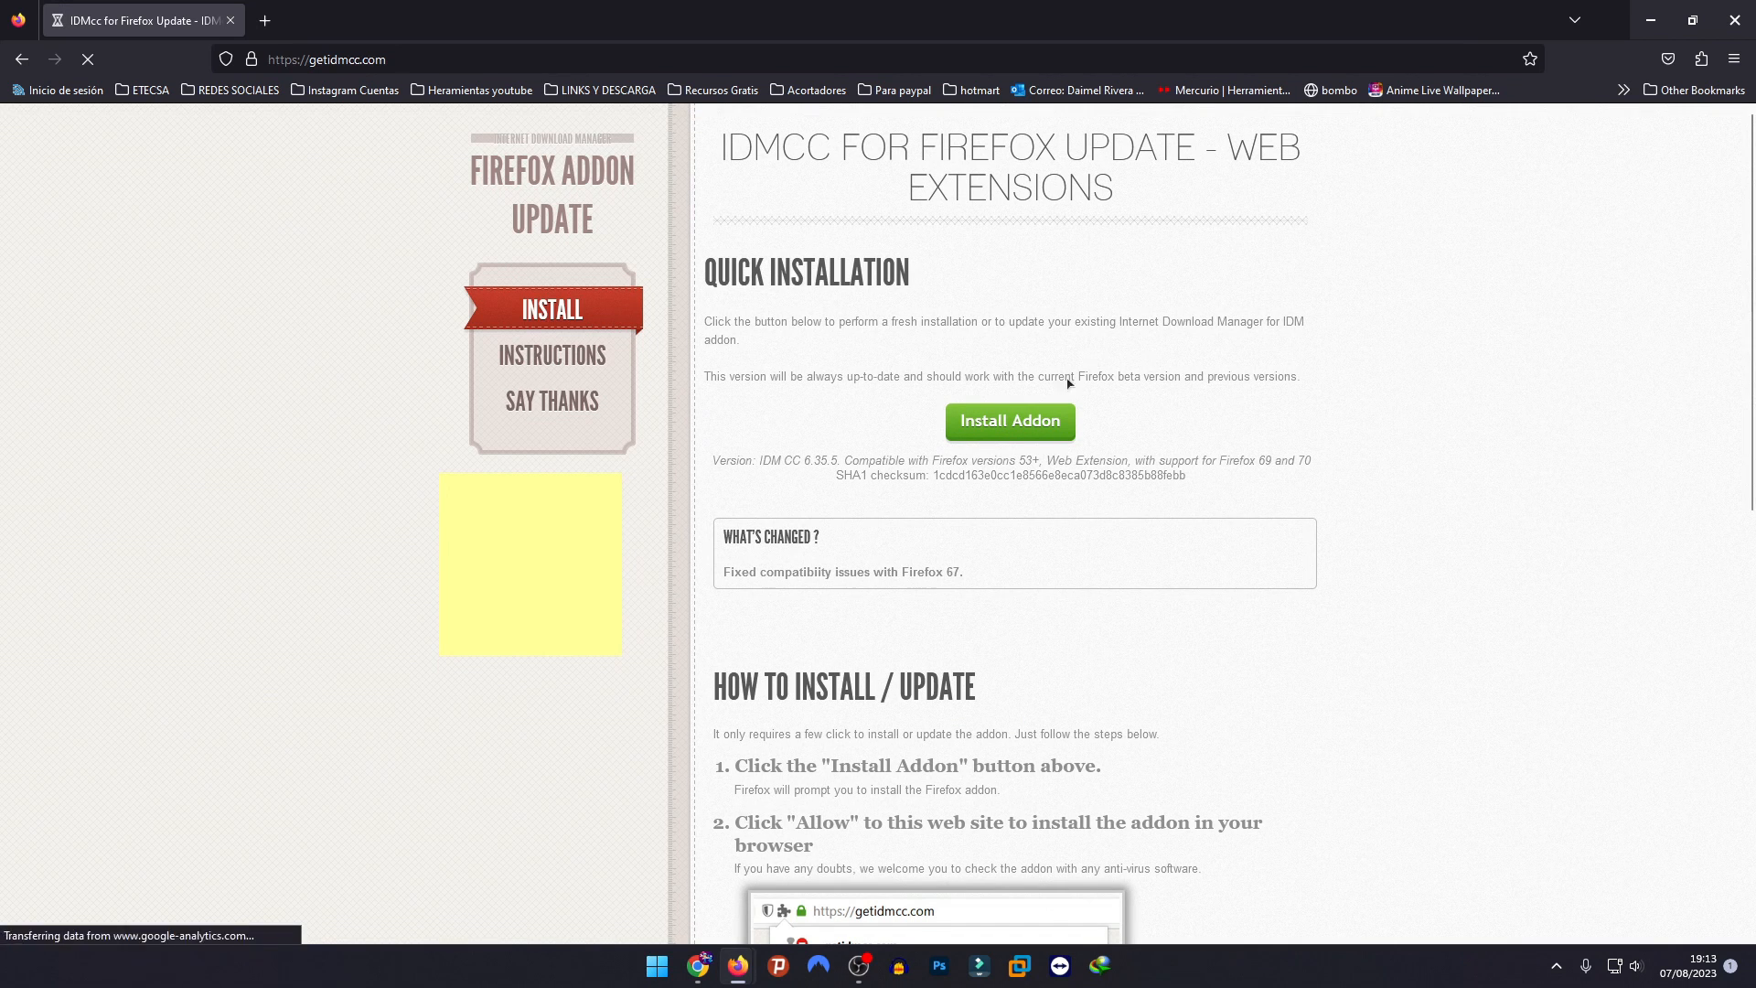
# Step: Install the IDMcc add-on, allowing getidmcc.com and adding IDM Integration Module to Firefox
pyautogui.click(1010, 421)
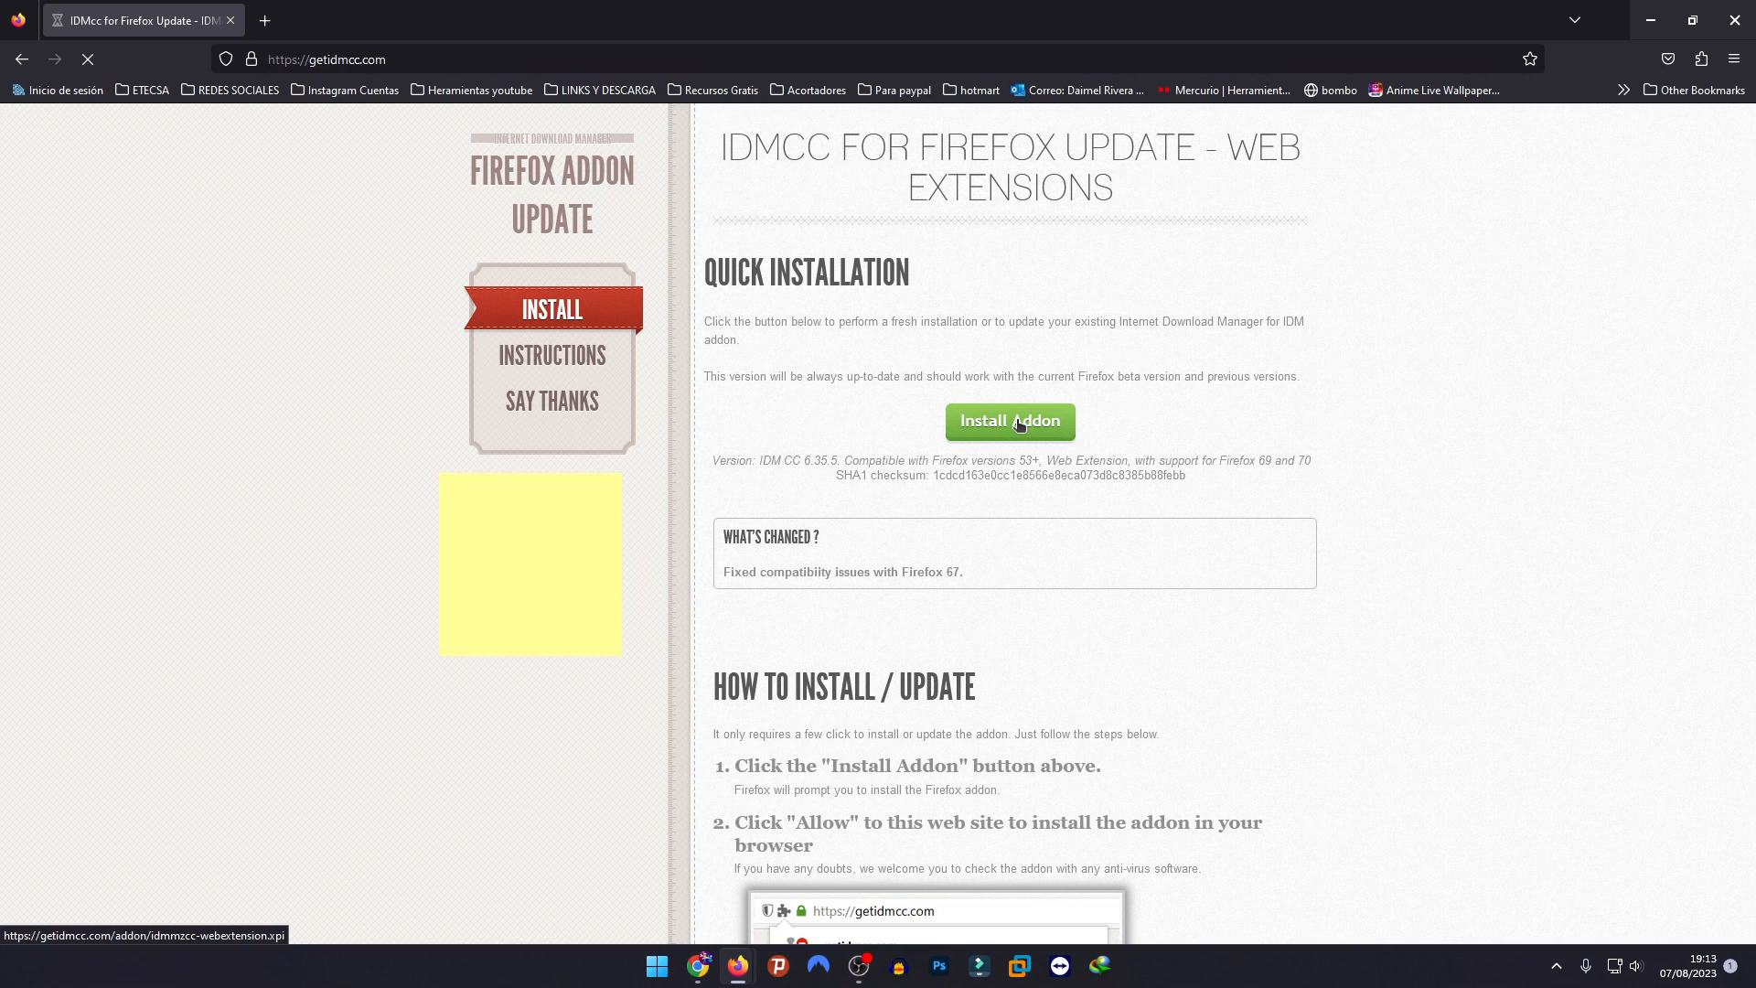
pyautogui.click(1008, 421)
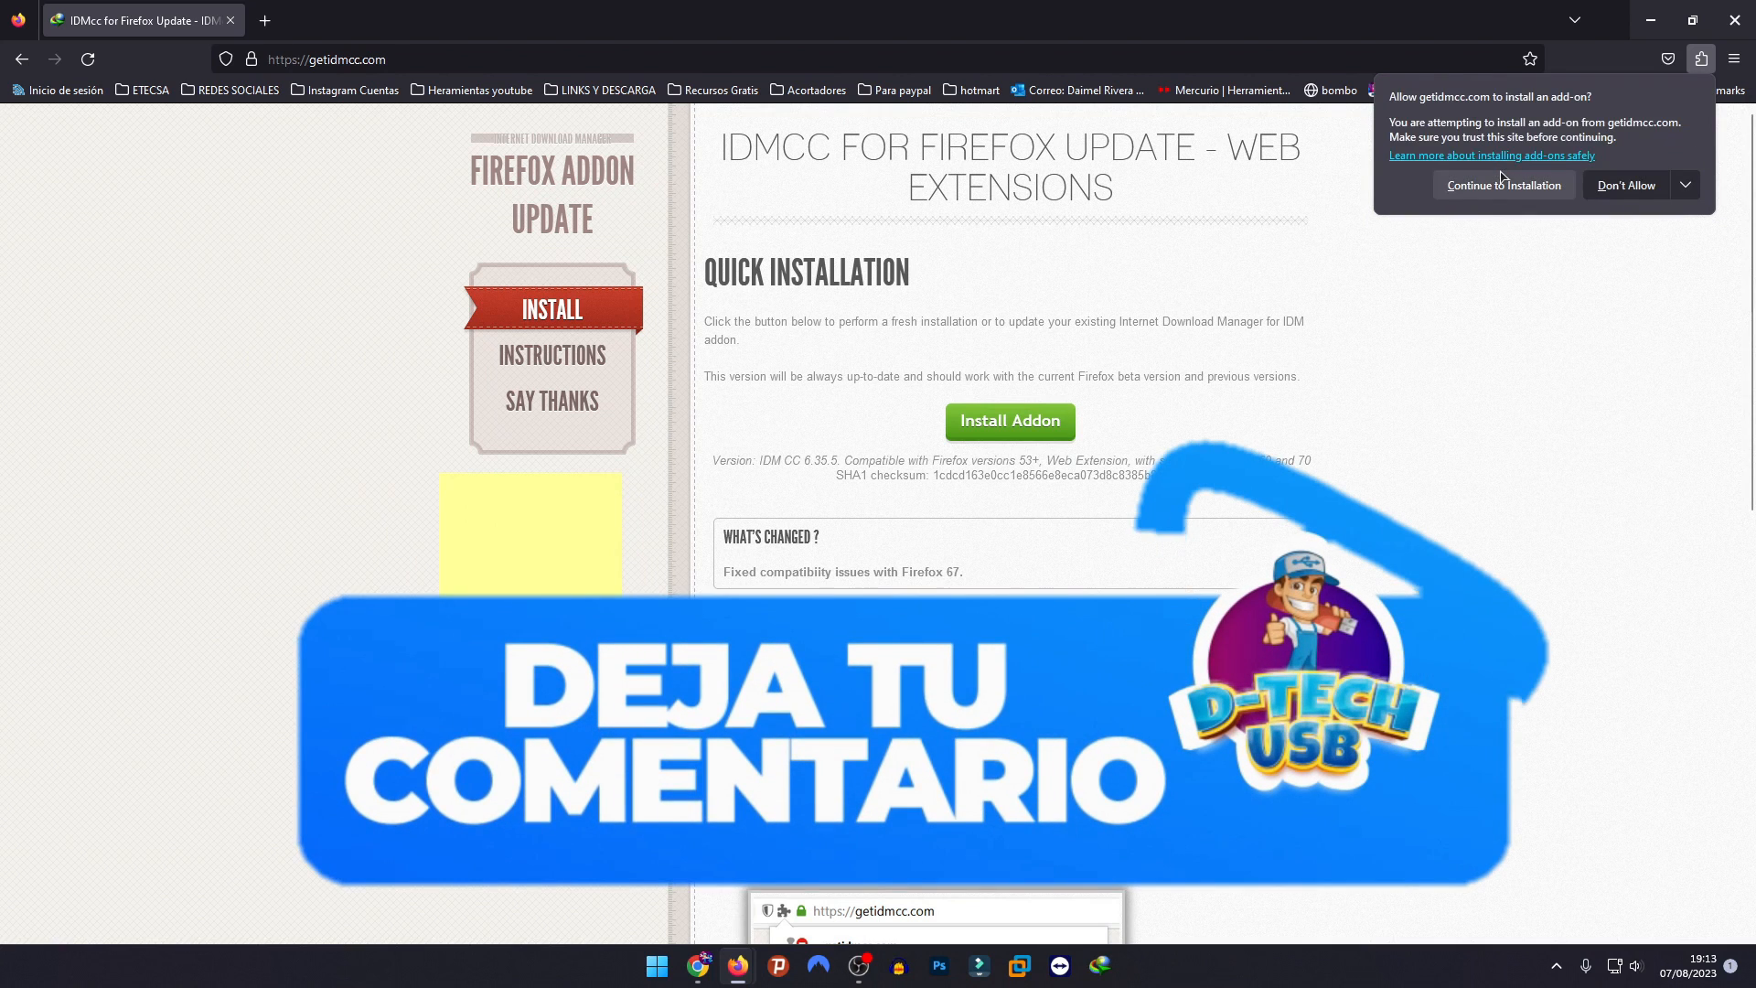
pyautogui.click(1501, 185)
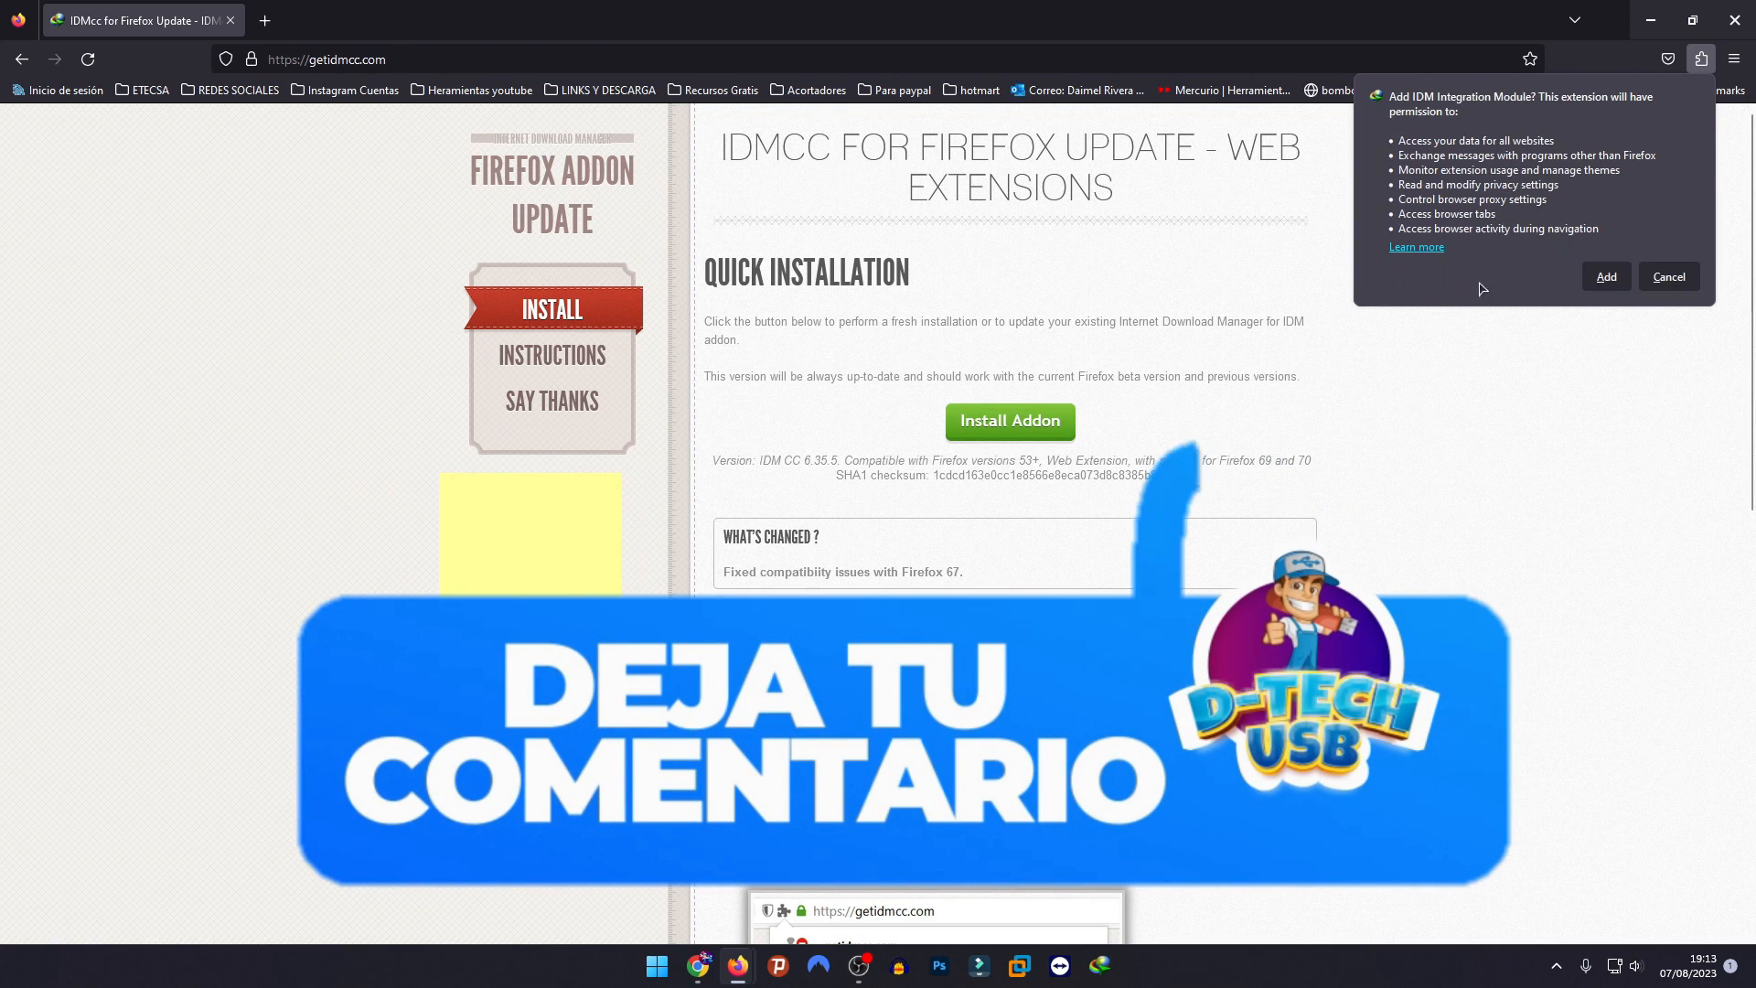
pyautogui.click(1605, 276)
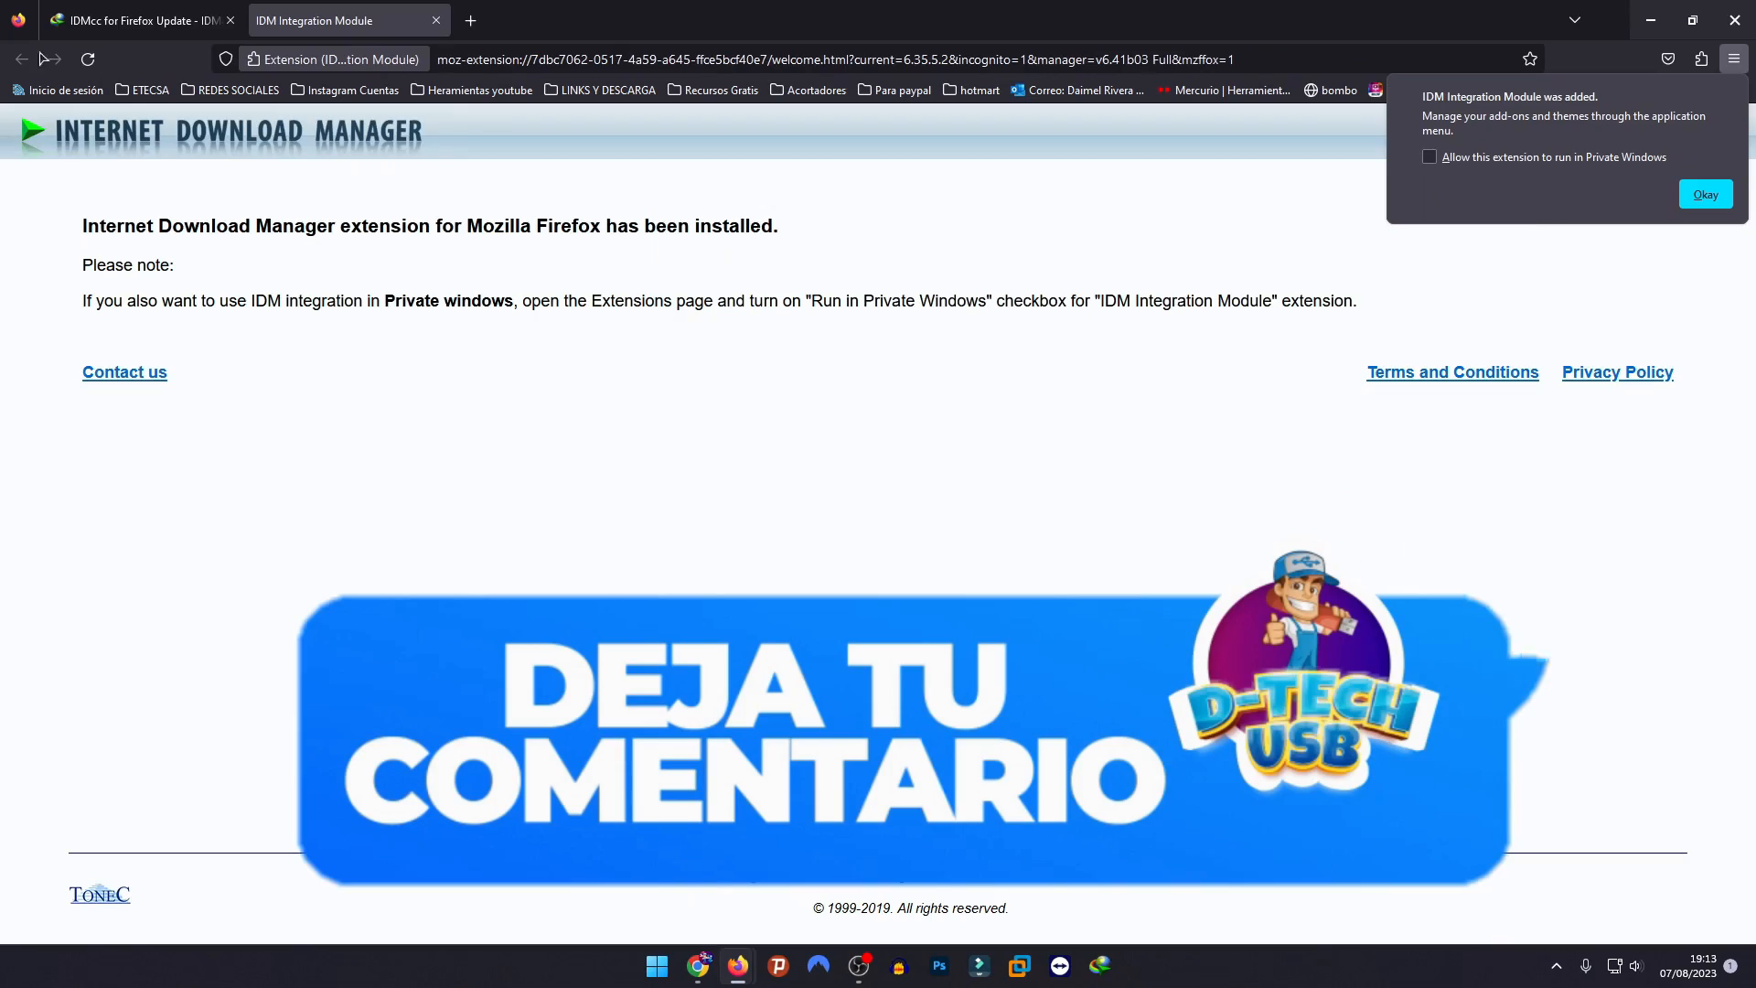